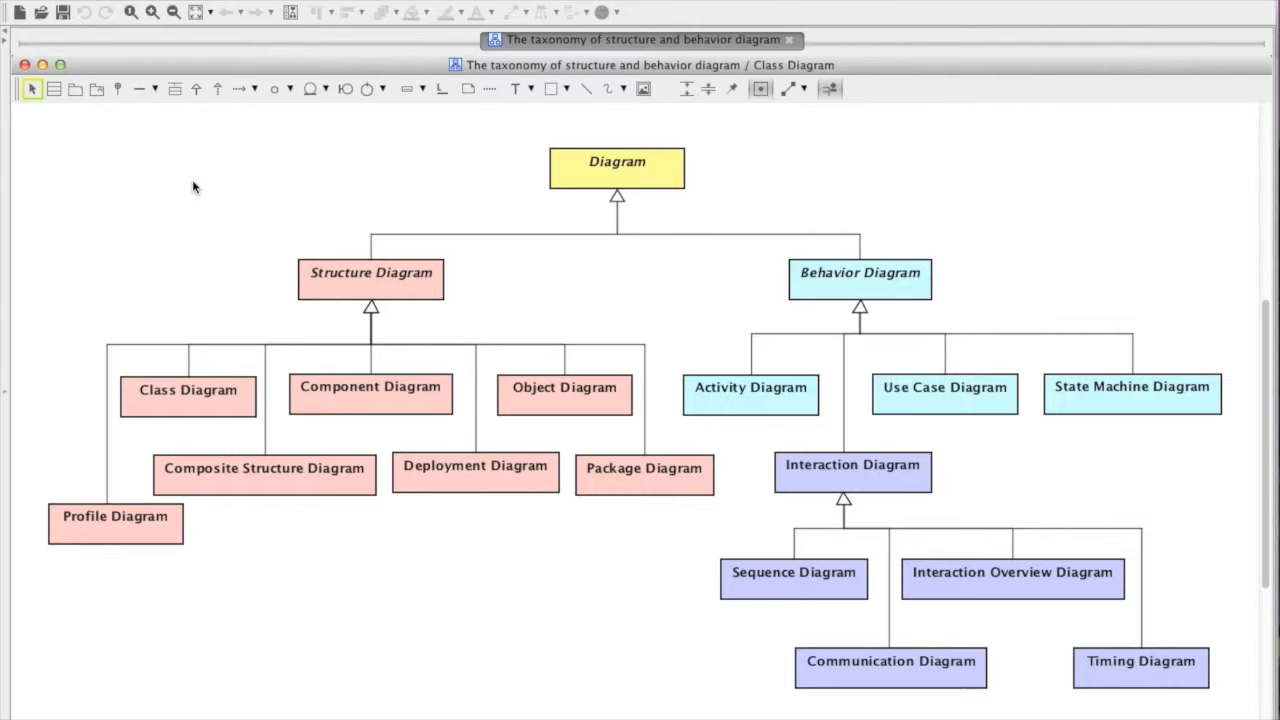
mouse_move(527, 655)
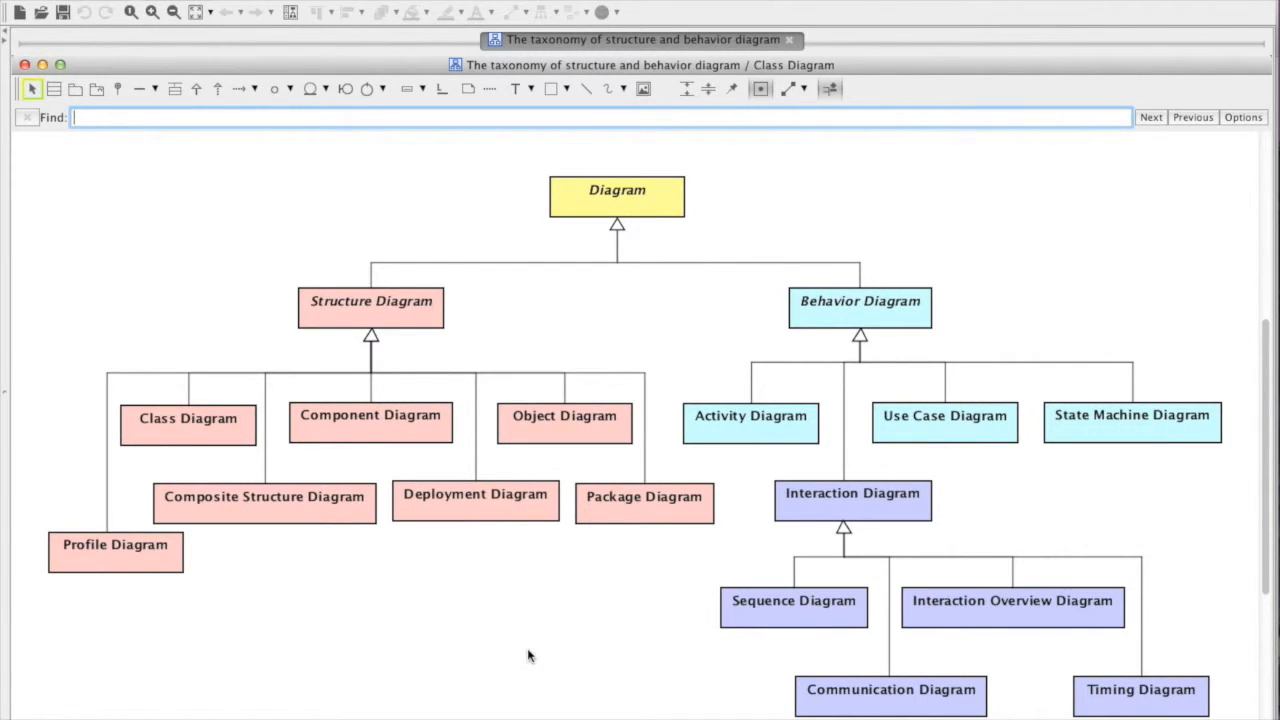
Search the diagram for 'interaction' with the Case Sensitive option enabled
text(interaction)
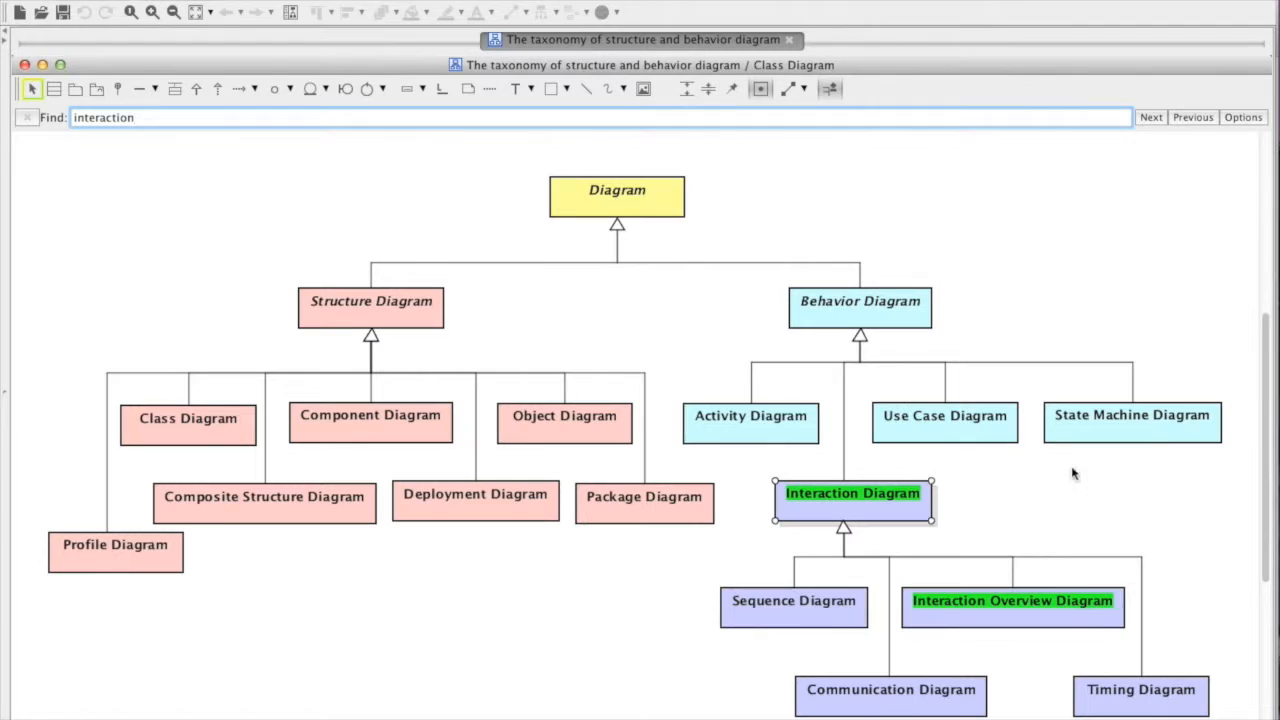
mouse_move(770, 497)
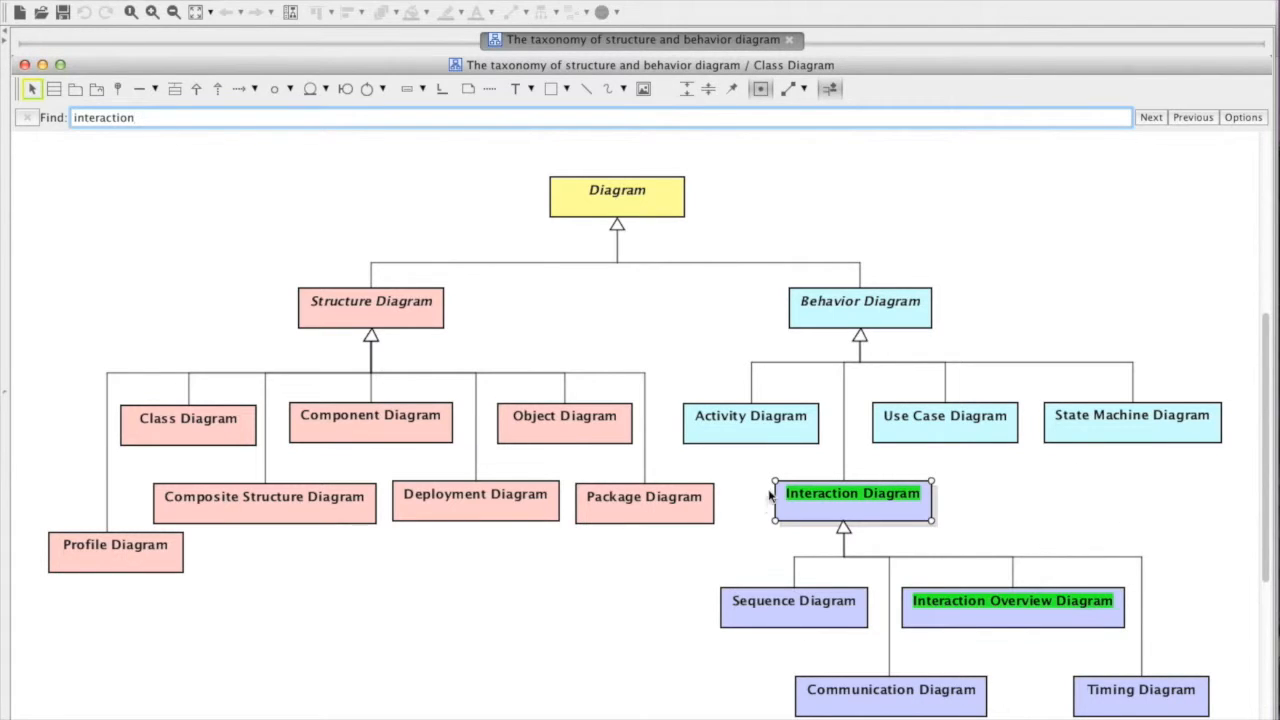
click(1243, 117)
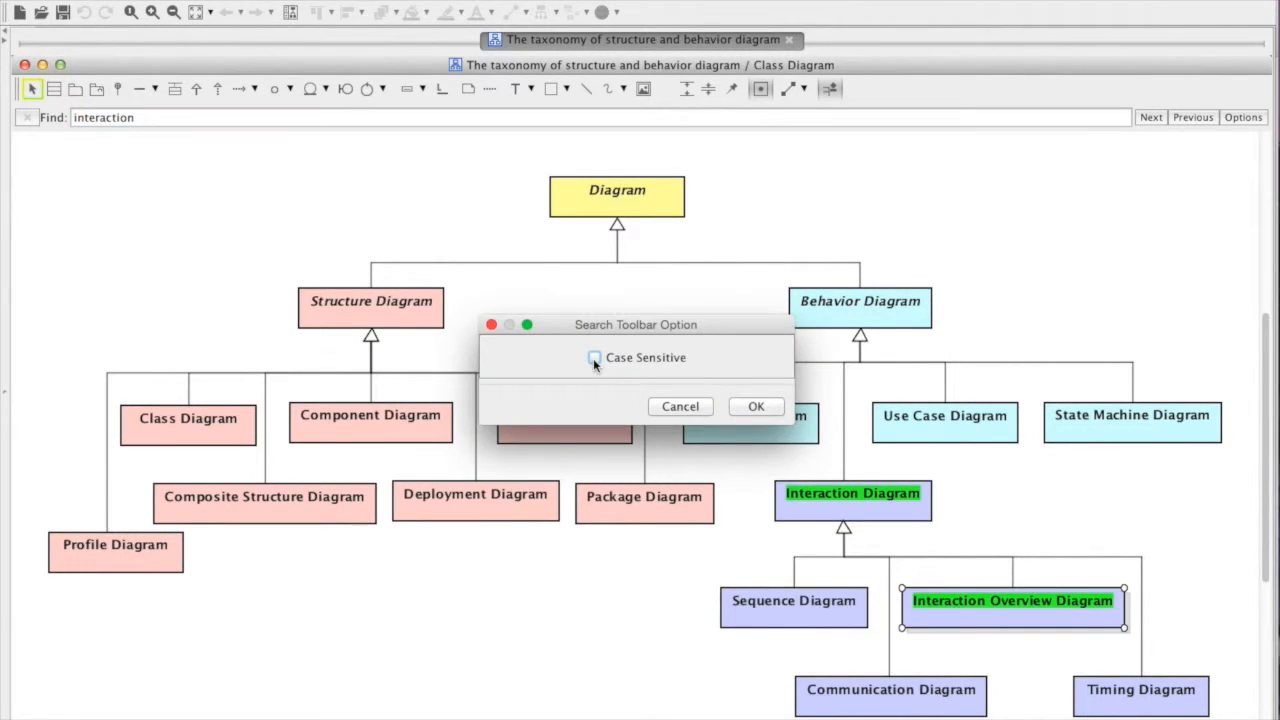
click(595, 357)
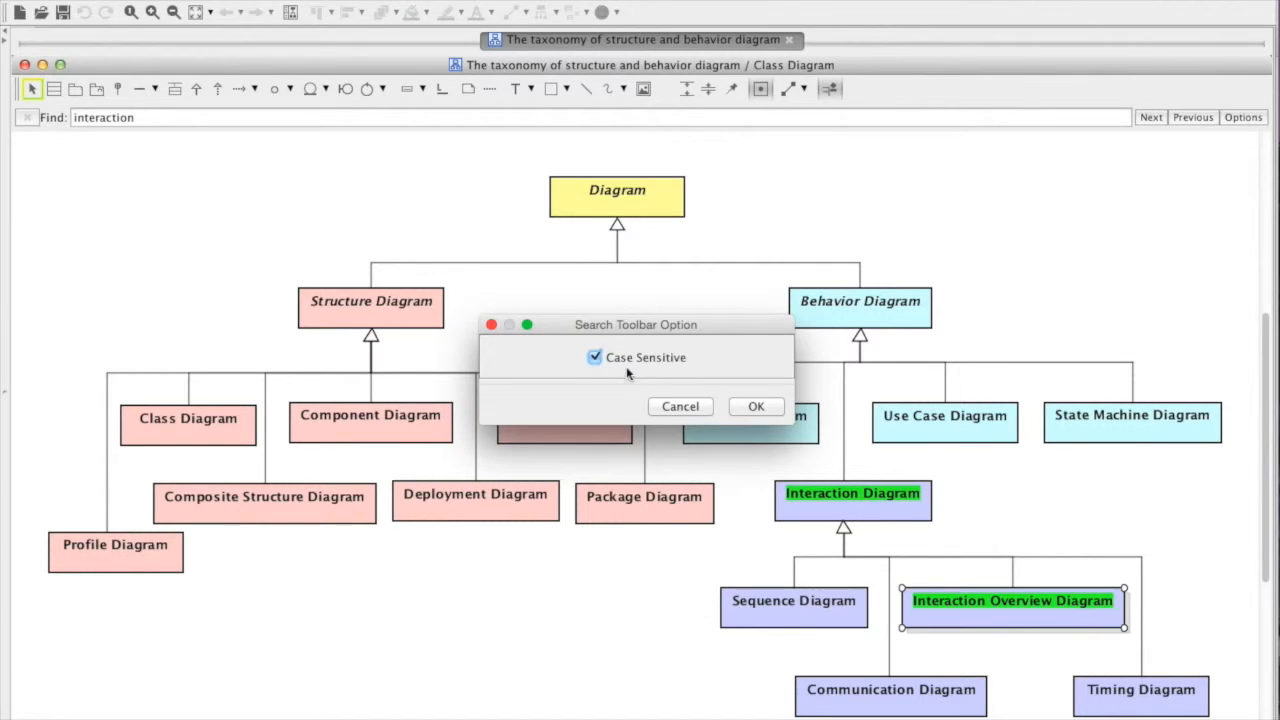
click(756, 406)
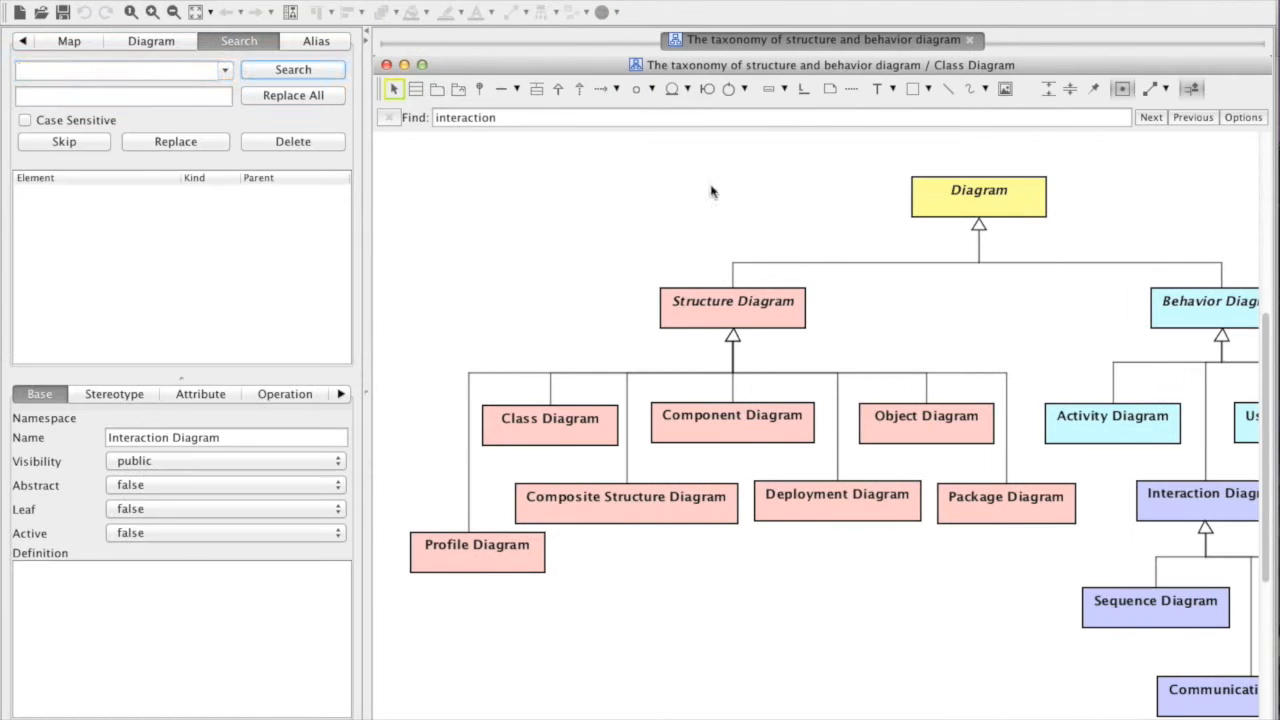
Launch the model-wide search for 'interaction' to list matching classes
click(293, 69)
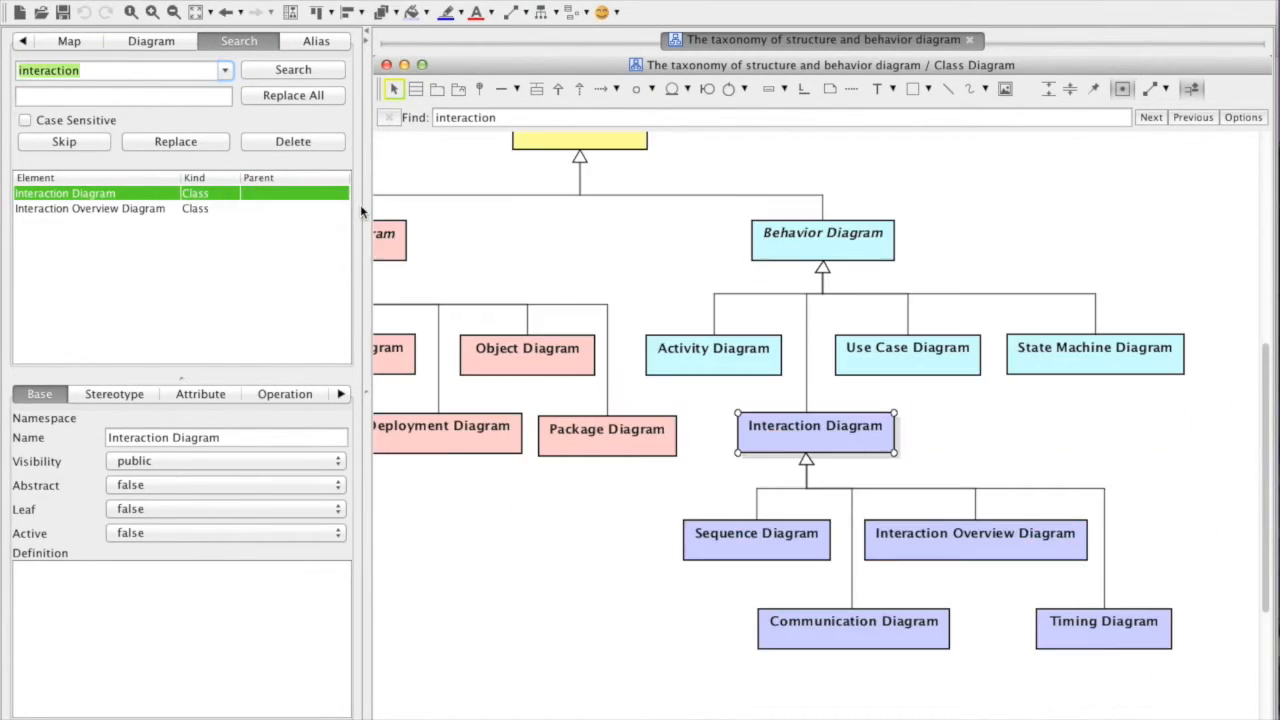
mouse_move(935, 413)
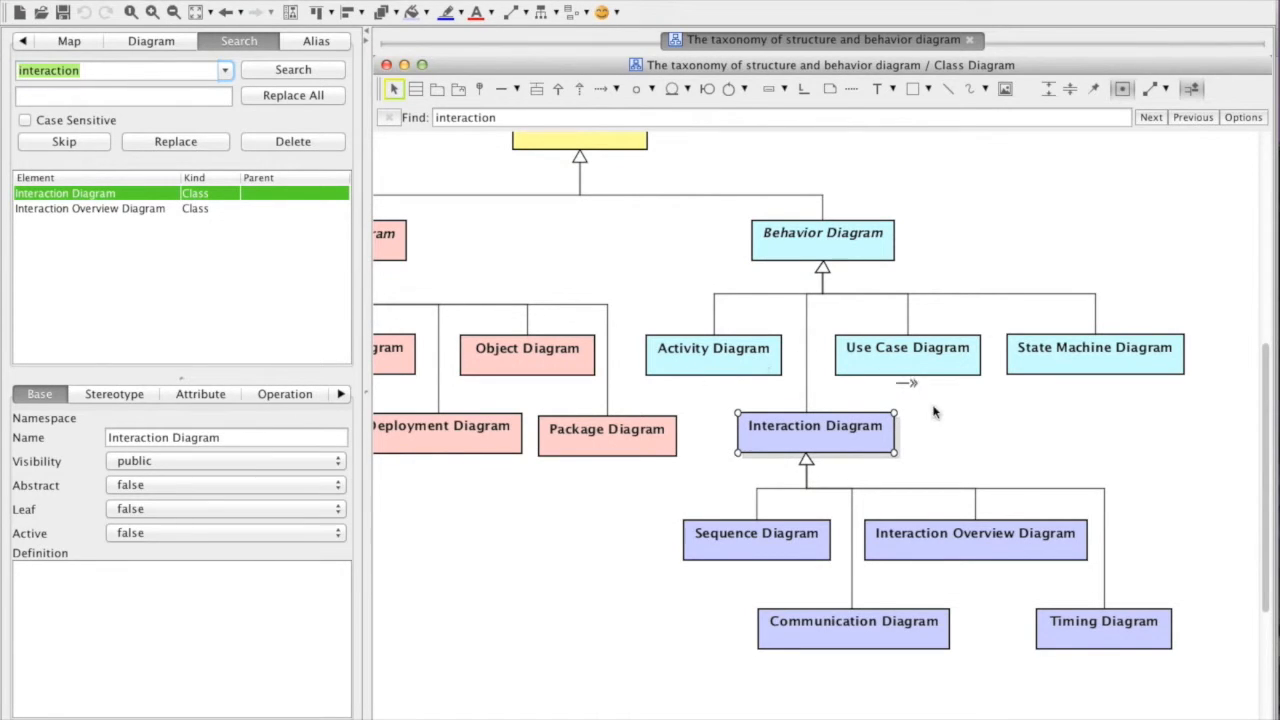
mouse_move(693, 462)
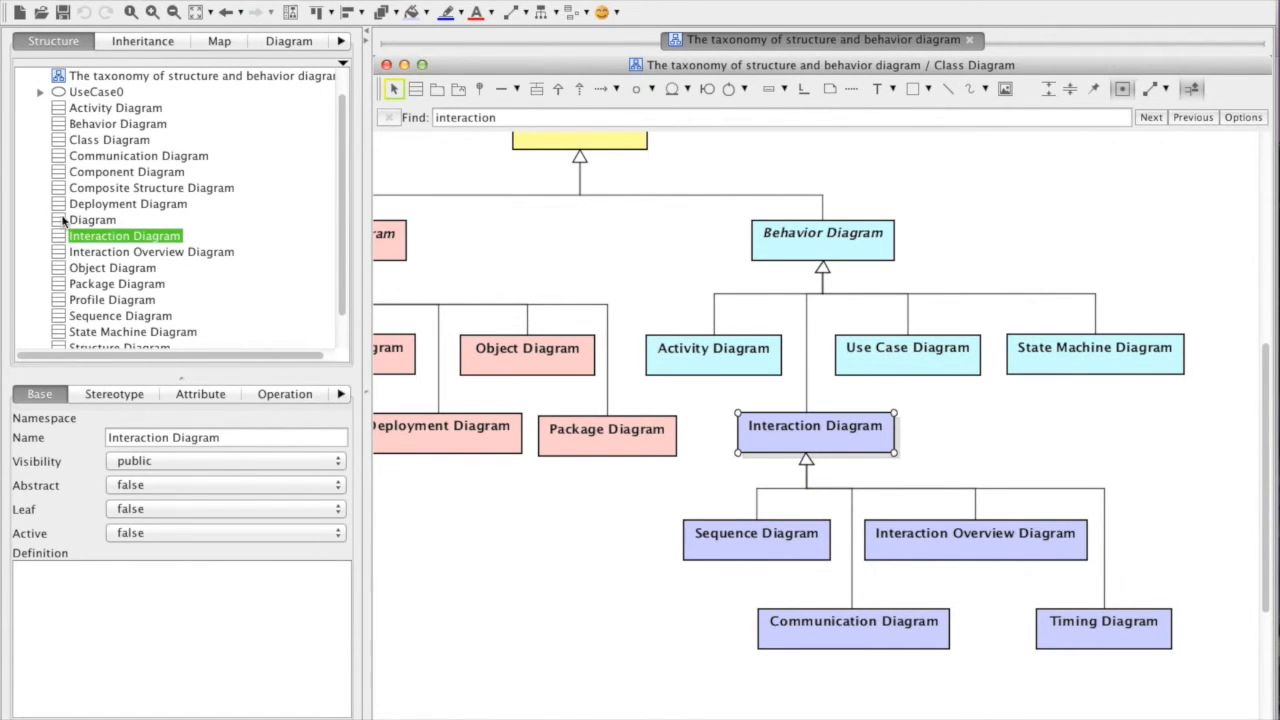
mouse_move(145, 283)
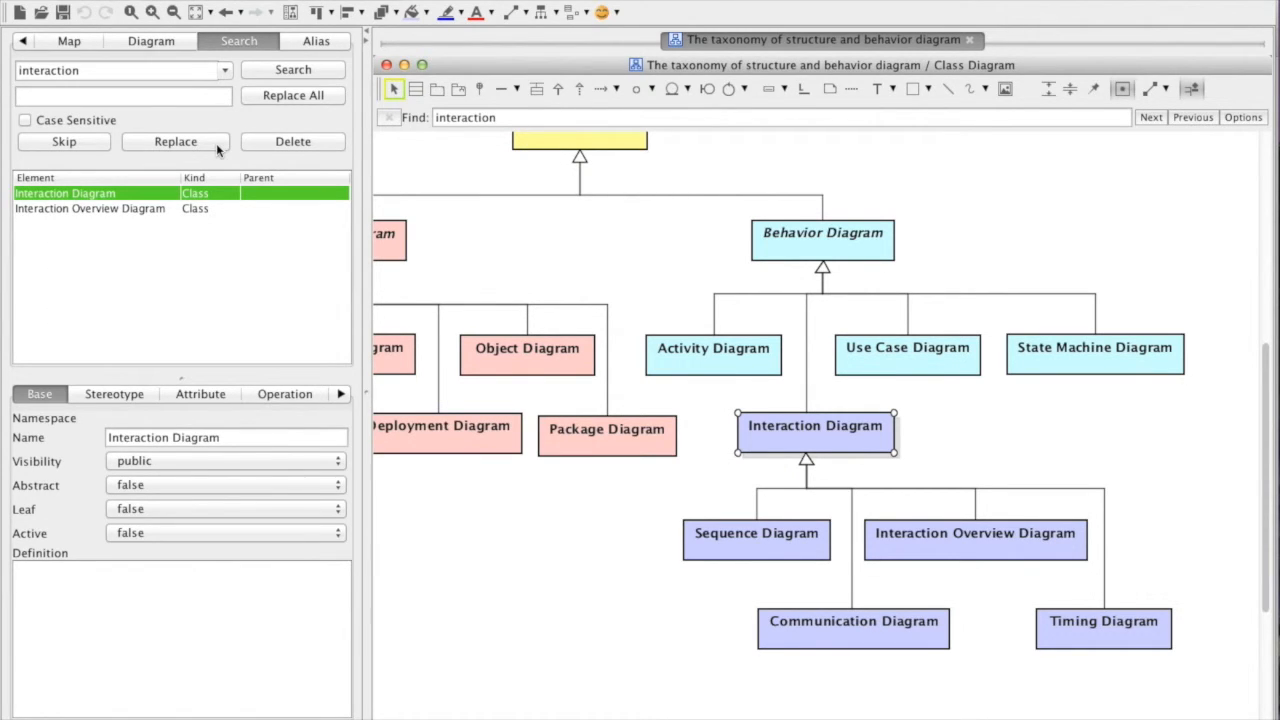
mouse_move(274, 160)
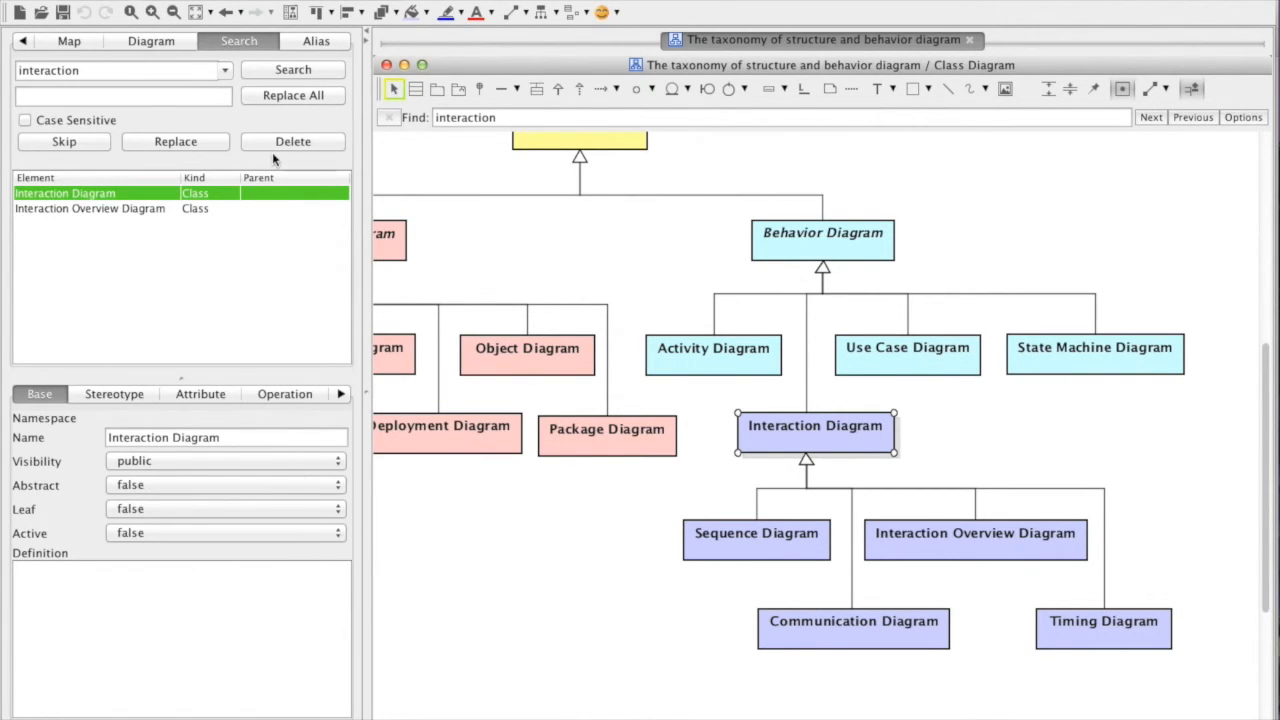